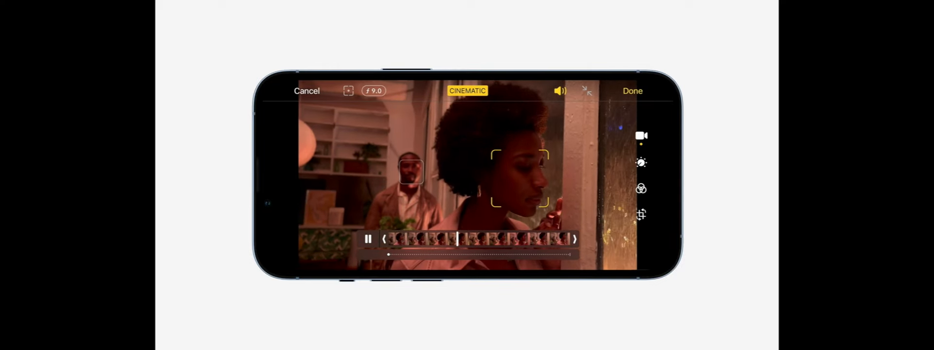
Step: Change the Cinematic video's aperture from f/9.0 to f/2.8 to blur the background
left_click(367, 238)
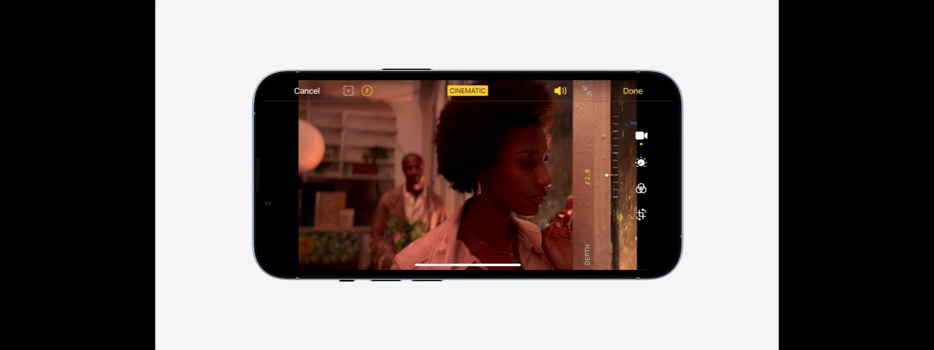
left_click(365, 90)
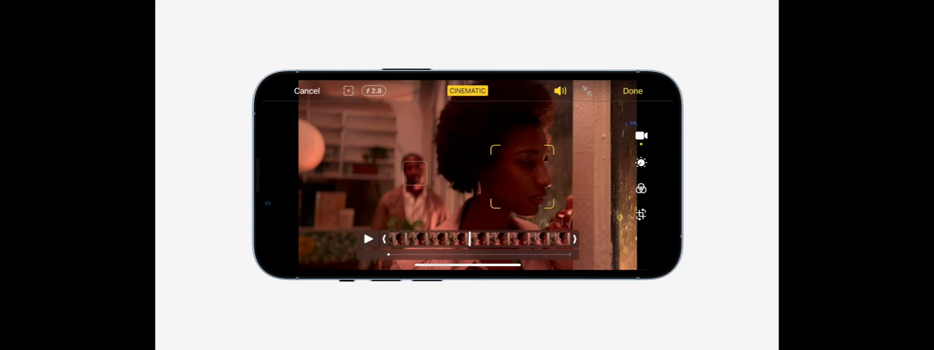